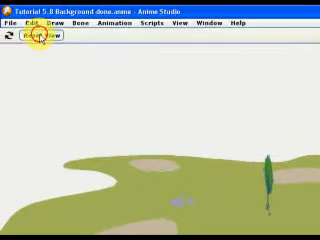
Cancel the open dialog and return to the grassy scene with several trees
left_click(32, 40)
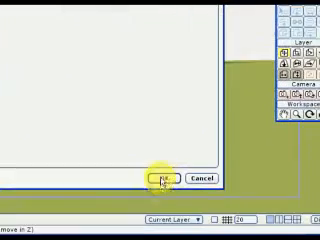
left_click(156, 180)
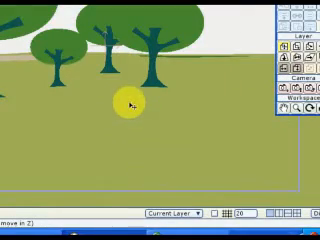